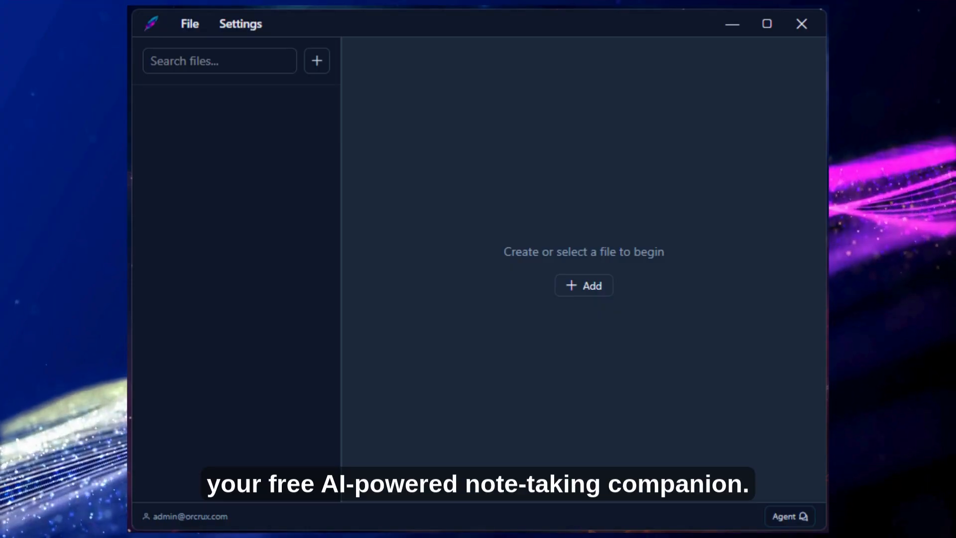
Show the new-item menu with file, list and recording choices
{"action": "left_click", "coordinate": [315, 60]}
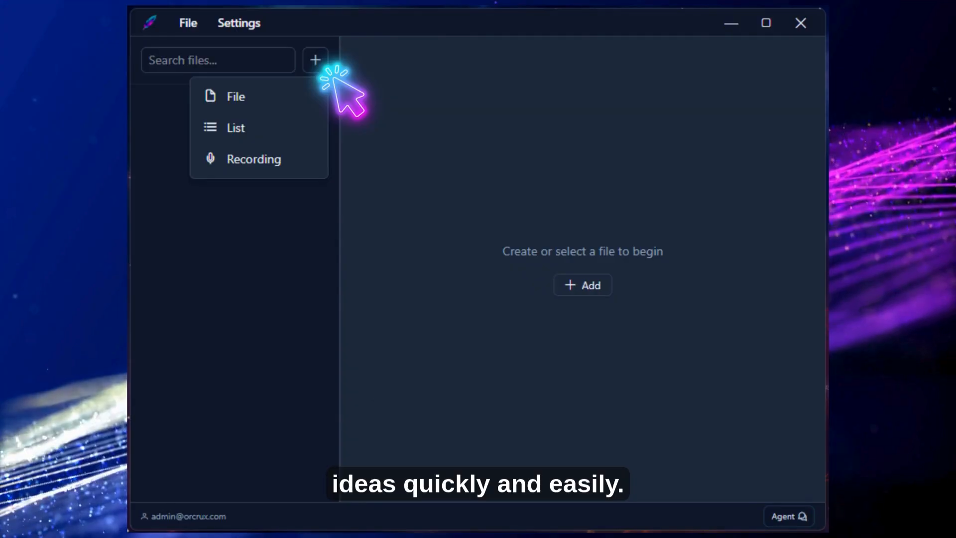
{"action": "mouse_move", "coordinate": [196, 128]}
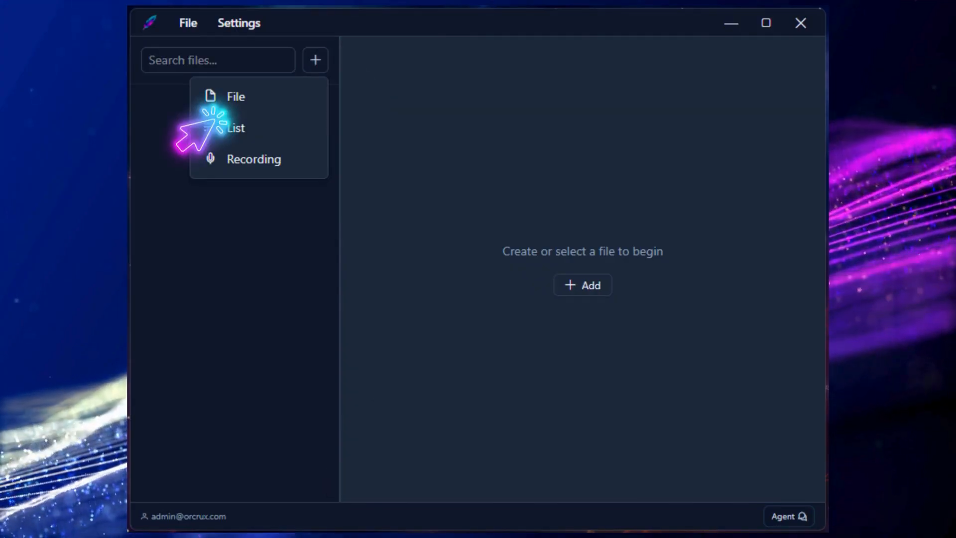
Create the 'Orcrux Notes' text file describing Orcrux and the notebook's features
{"action": "left_click", "coordinate": [236, 96]}
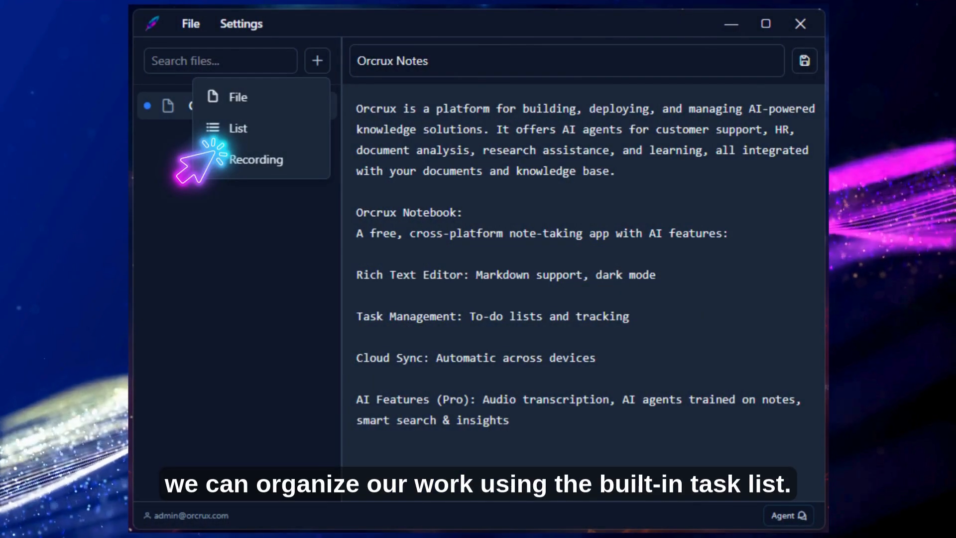
Create the 'My Tasks' list with two active tasks and one completed task
{"action": "left_click", "coordinate": [238, 128]}
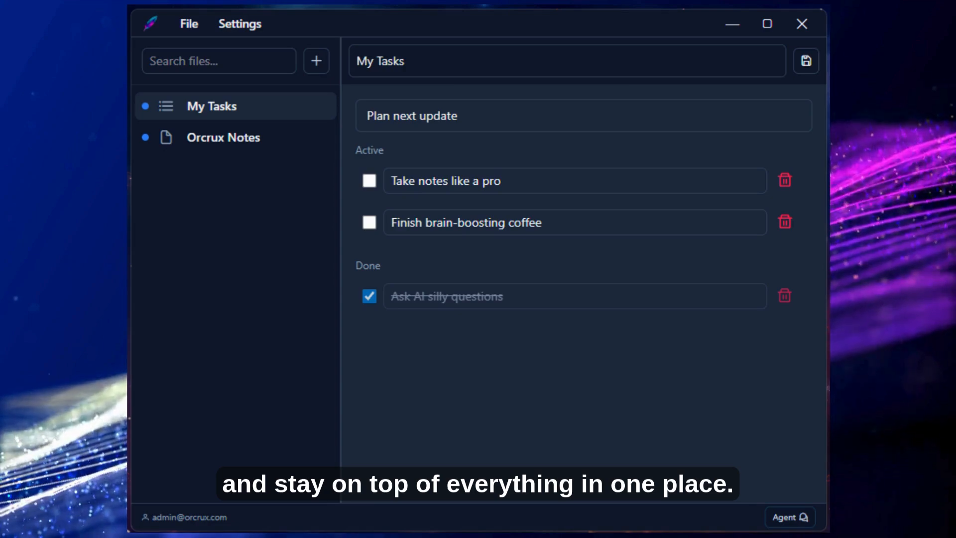
{"action": "left_click", "coordinate": [316, 61]}
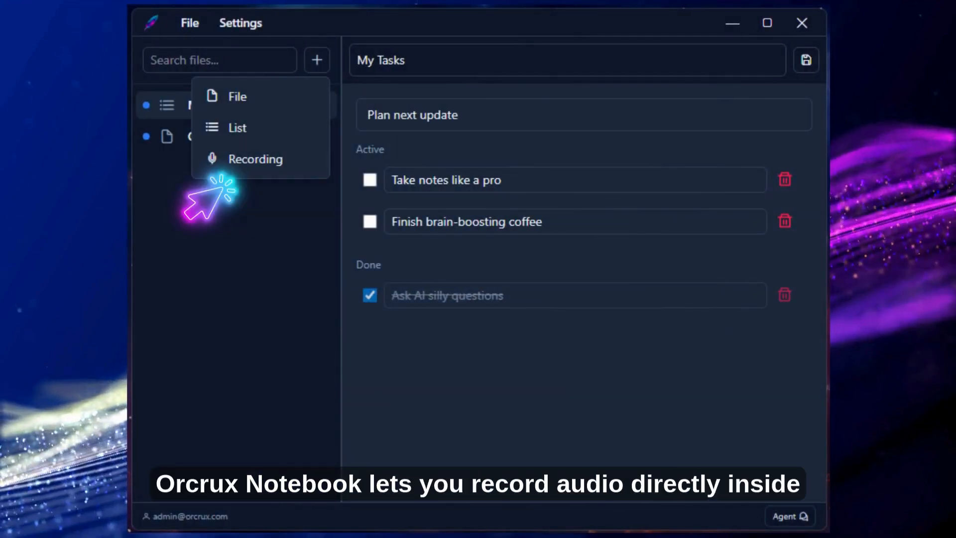
{"action": "left_click", "coordinate": [255, 158]}
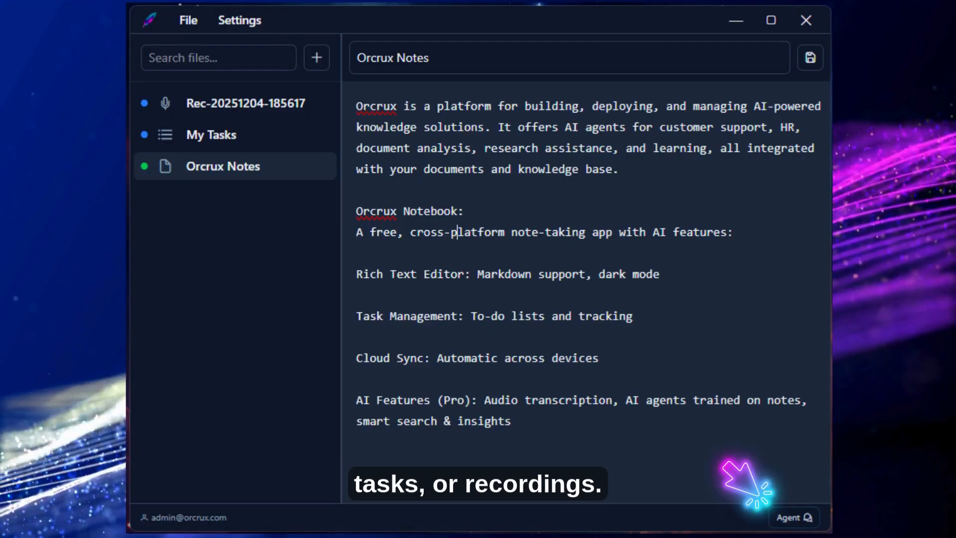
Ask the Agent chat to 'Summarise my notes in a few words'
{"action": "left_click", "coordinate": [794, 516]}
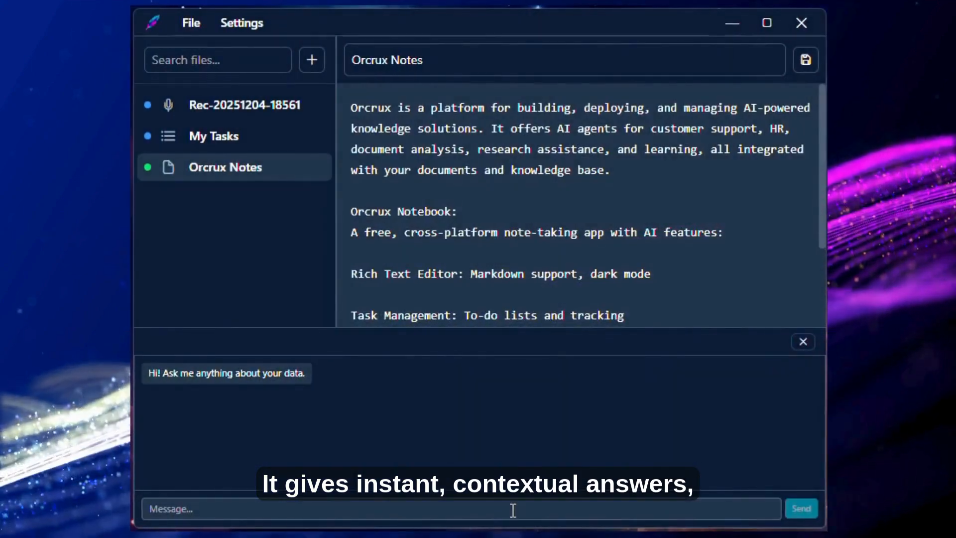
{"action": "type", "text": "Summarise my notes in a few words"}
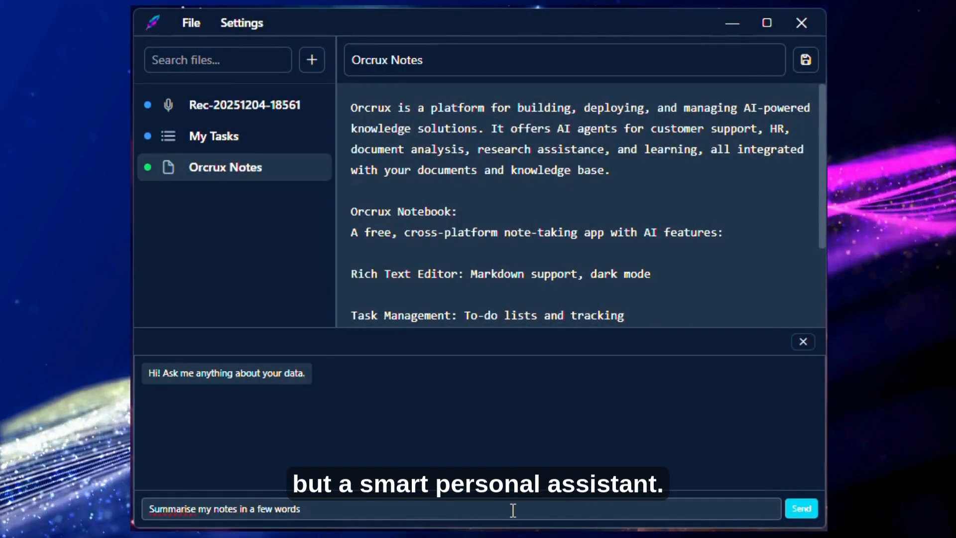
{"action": "left_click", "coordinate": [800, 508]}
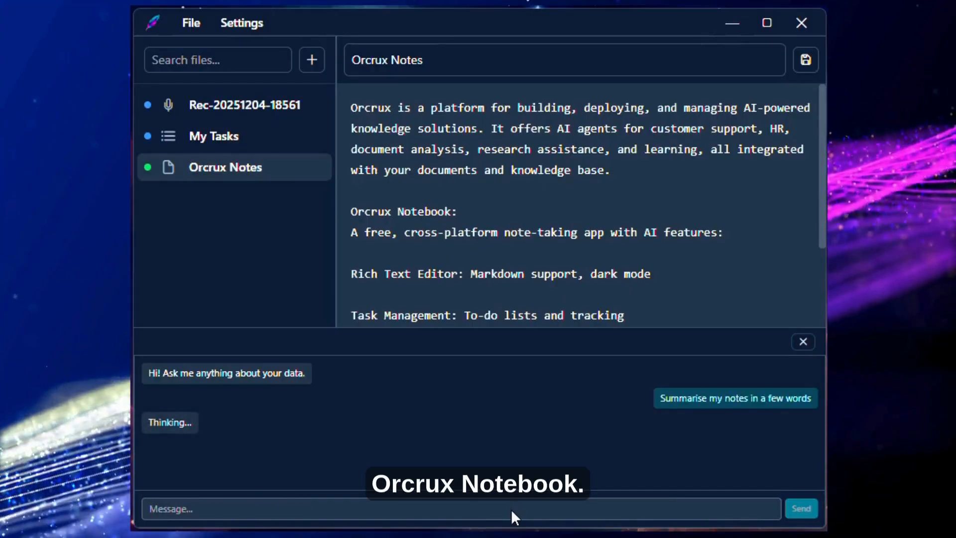